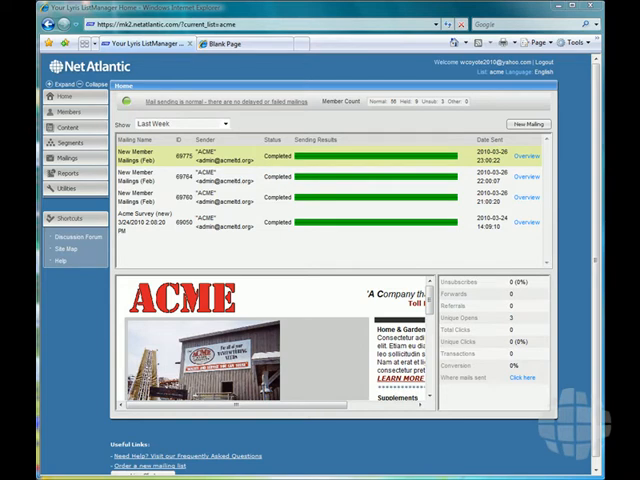
{"action": "mouse_move", "coordinate": [520, 425]}
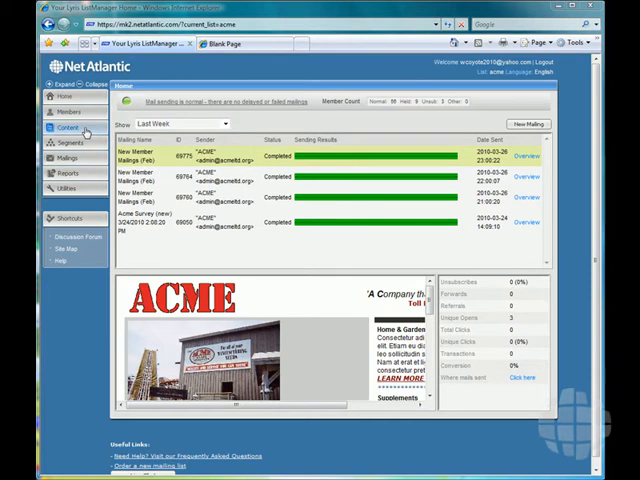
Step: Expand the Content section in the left sidebar to show its content and image library options
{"action": "left_click", "coordinate": [68, 127]}
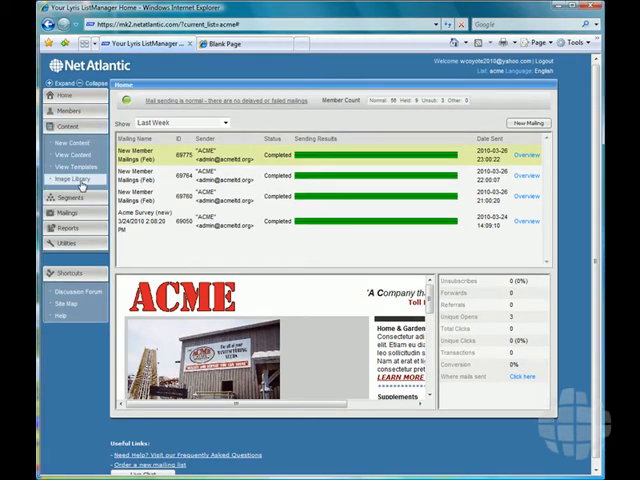
Step: Open the Image Library and browse the logos folder, then the Products folder
{"action": "left_click", "coordinate": [75, 178]}
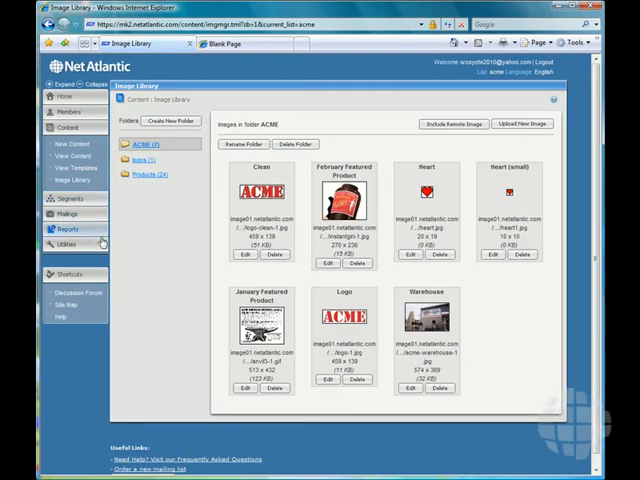
{"action": "mouse_move", "coordinate": [500, 297]}
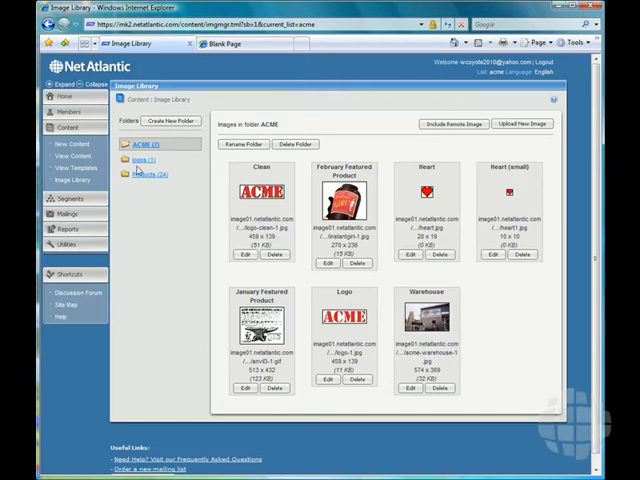
{"action": "left_click", "coordinate": [141, 160]}
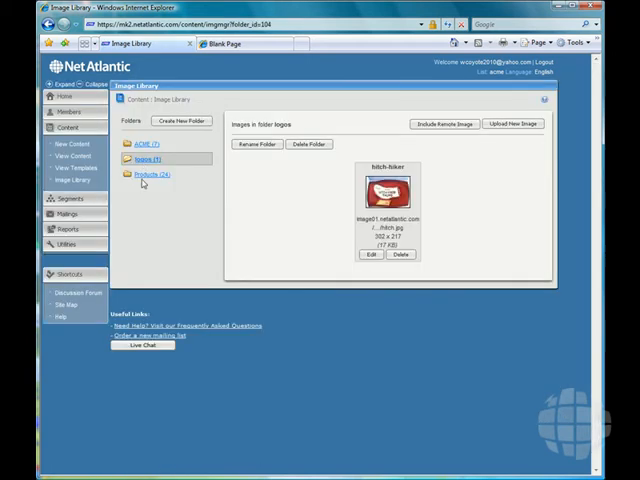
{"action": "left_click", "coordinate": [152, 173]}
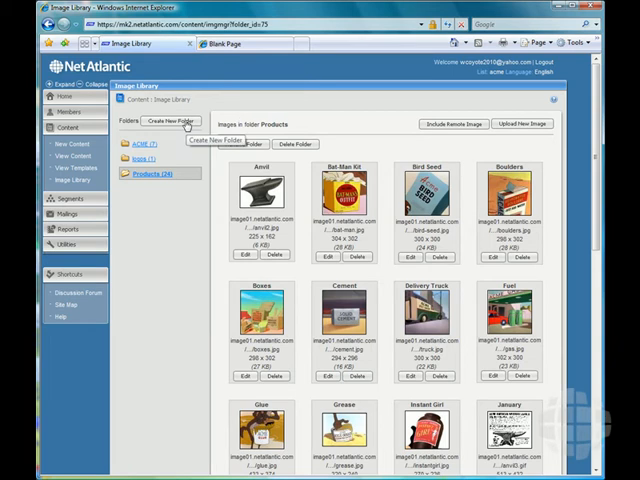
Step: Create and save a new image folder named 'General'
{"action": "left_click", "coordinate": [171, 120]}
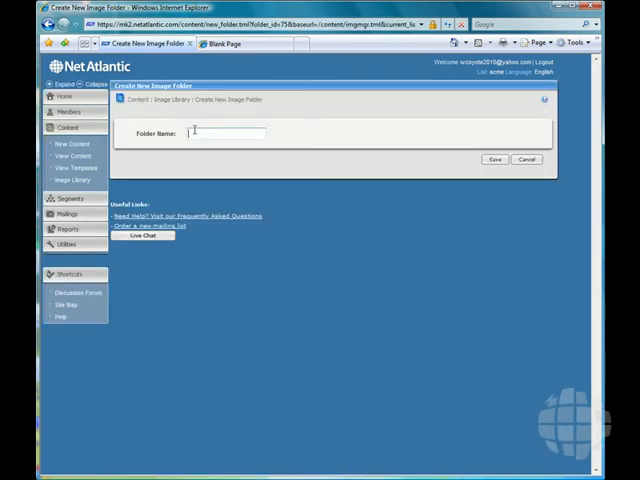
{"action": "type", "text": "General"}
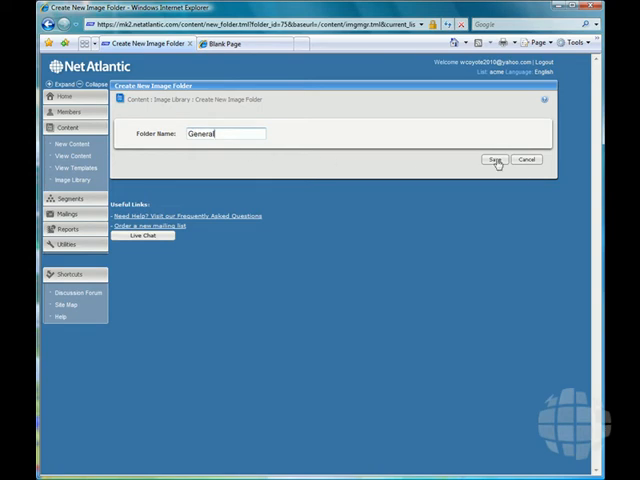
{"action": "left_click", "coordinate": [494, 160]}
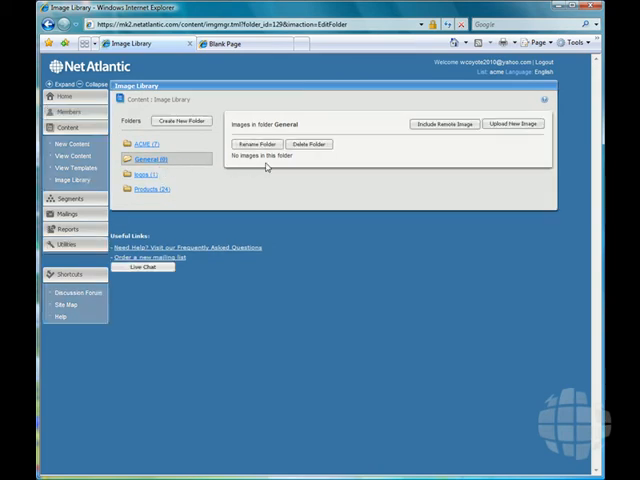
{"action": "mouse_move", "coordinate": [275, 158]}
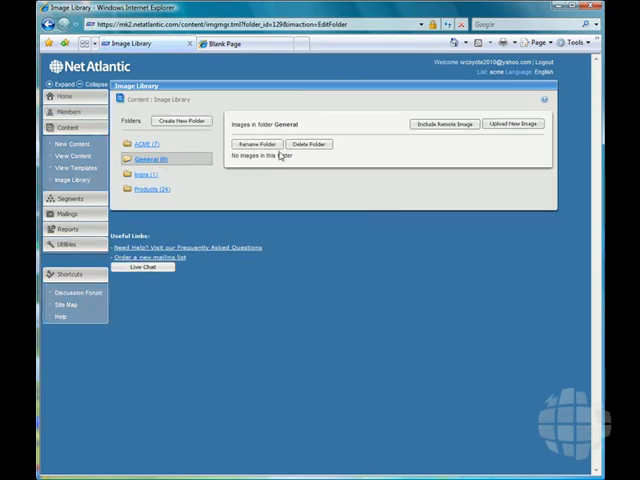
{"action": "mouse_move", "coordinate": [310, 144]}
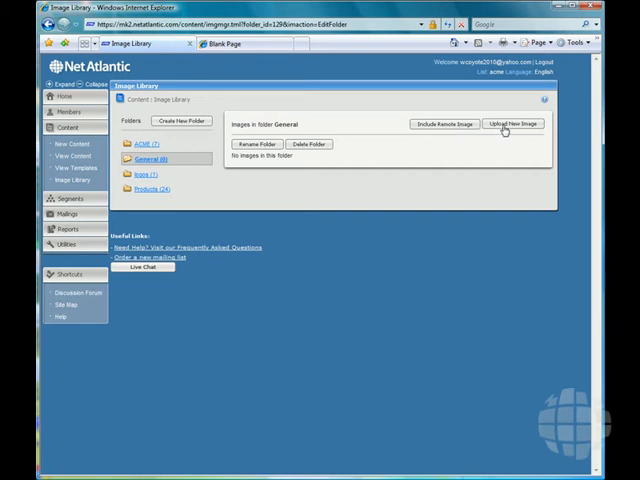
{"action": "mouse_move", "coordinate": [513, 123]}
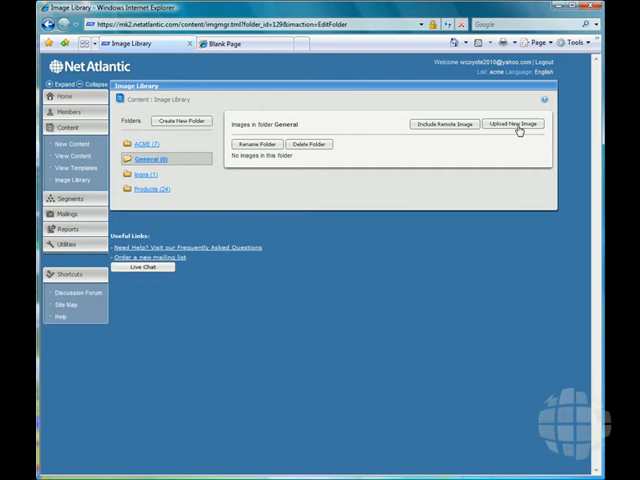
Step: Fill the General upload form with name 'acme' and Desktop/images/catalog-finished.jpg
{"action": "left_click", "coordinate": [513, 124]}
{"action": "type", "text": "a"}
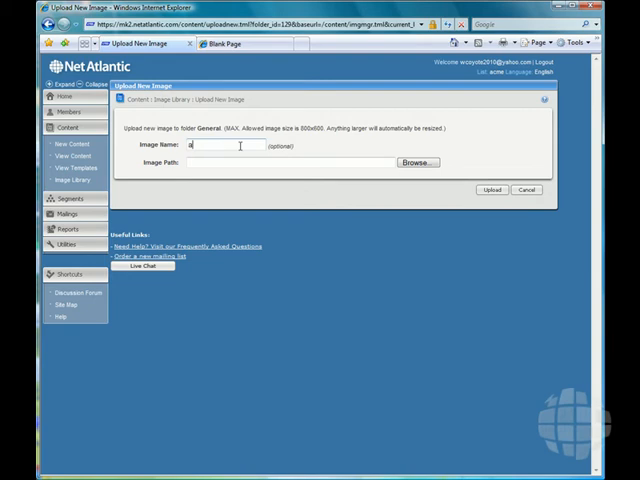
{"action": "type", "text": "cme"}
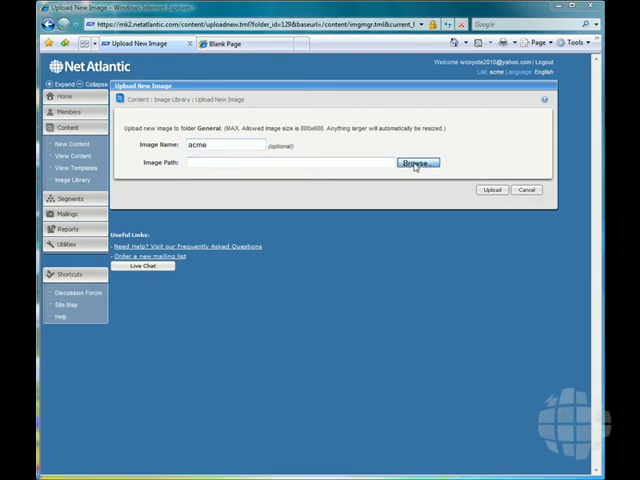
{"action": "left_click", "coordinate": [415, 162]}
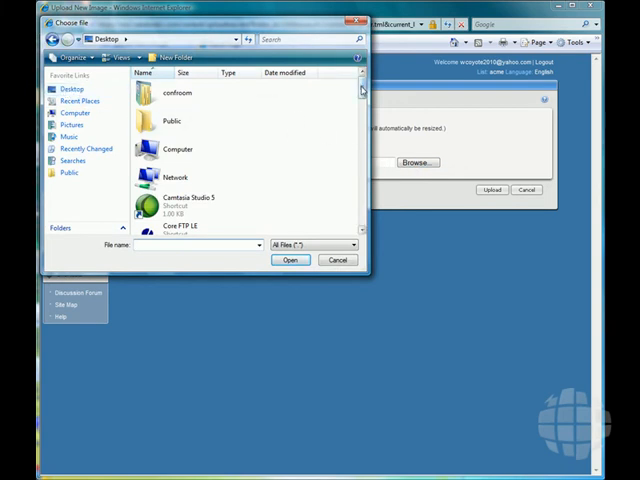
{"action": "scroll", "scroll_direction": "down", "scroll_amount": 3}
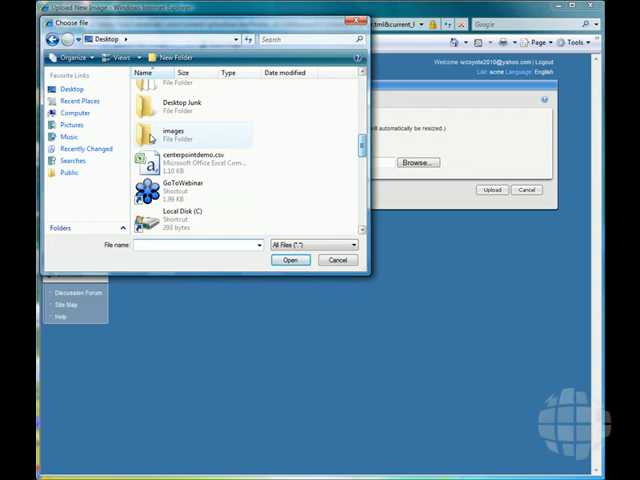
{"action": "double_click", "coordinate": [165, 133]}
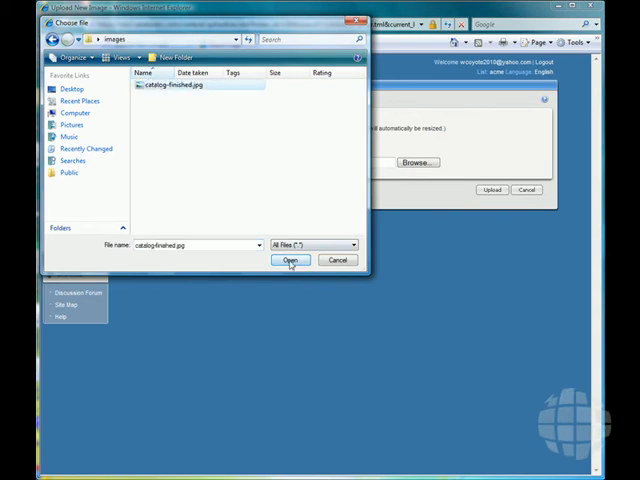
{"action": "left_click", "coordinate": [290, 260]}
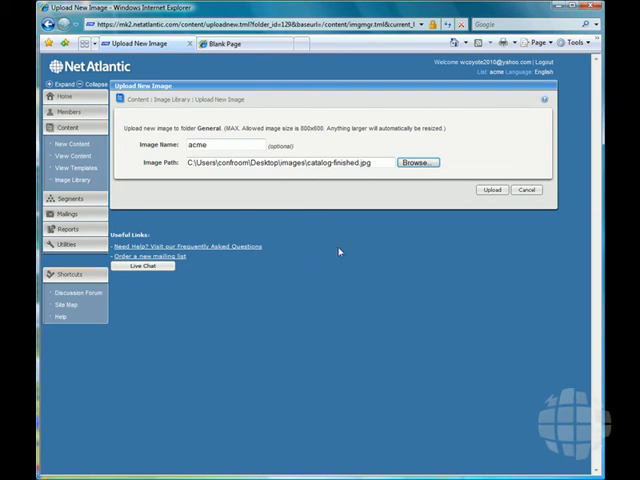
{"action": "mouse_move", "coordinate": [491, 190]}
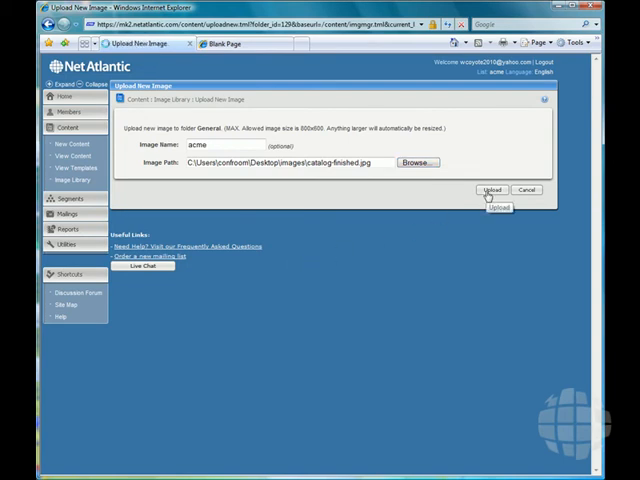
Step: Upload the acme catalog image into General and dismiss the success message
{"action": "left_click", "coordinate": [491, 190]}
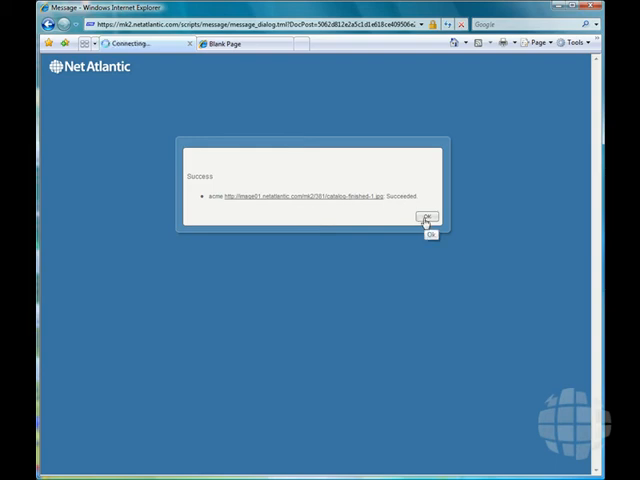
{"action": "left_click", "coordinate": [427, 218]}
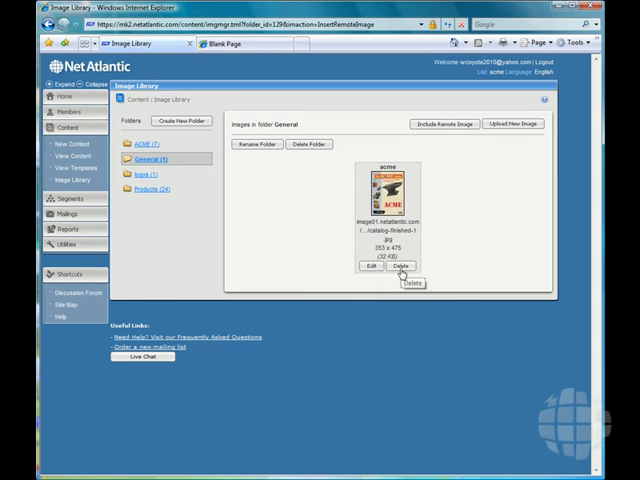
{"action": "mouse_move", "coordinate": [241, 197]}
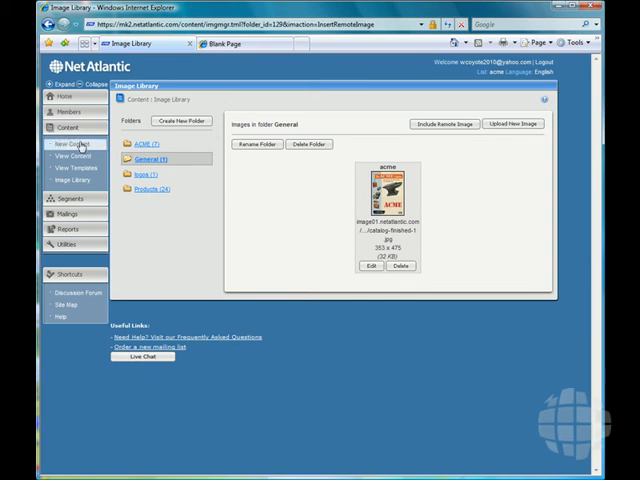
Step: Start new content, switch to the HTML Message, and open Image Properties
{"action": "left_click", "coordinate": [74, 145]}
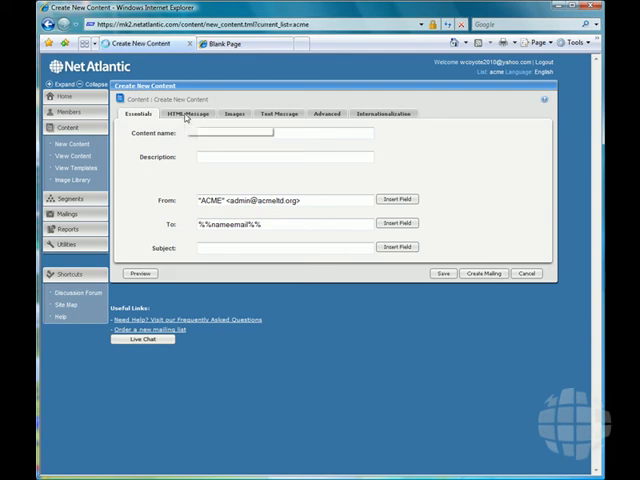
{"action": "left_click", "coordinate": [188, 113]}
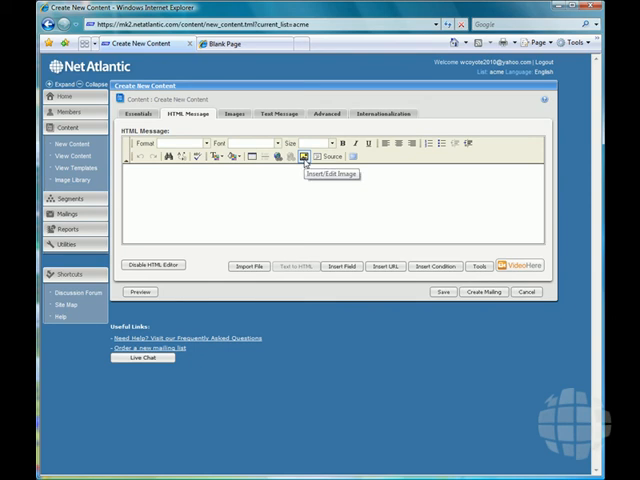
{"action": "left_click", "coordinate": [307, 157]}
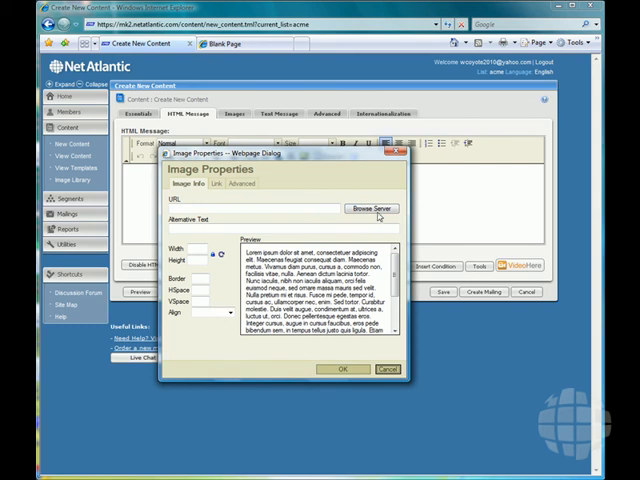
Step: Browse the server's General folder and insert the acme catalog image into the message
{"action": "left_click", "coordinate": [371, 208]}
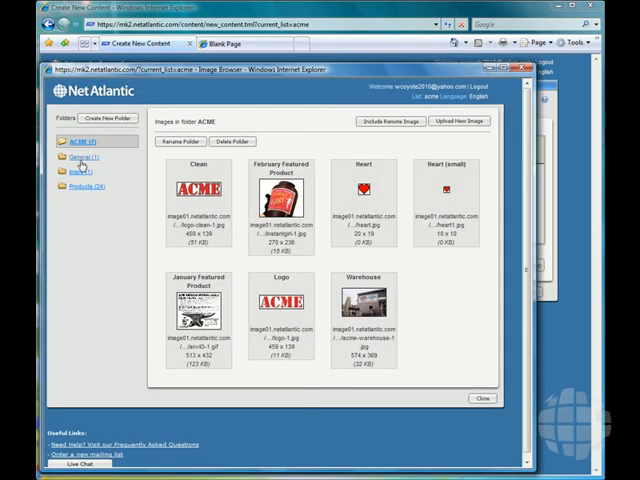
{"action": "left_click", "coordinate": [84, 156]}
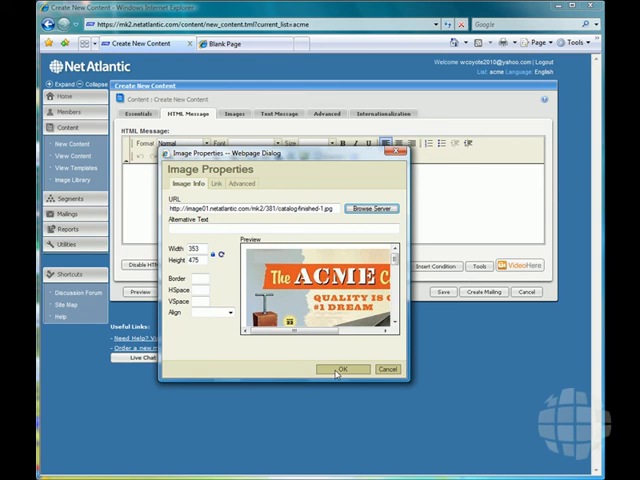
{"action": "left_click", "coordinate": [344, 369]}
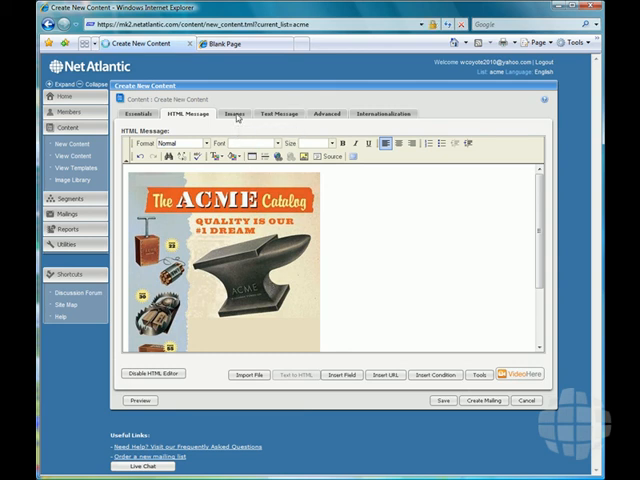
Step: Show the email's Images tab, listing the ACME folder images including the red logo
{"action": "left_click", "coordinate": [235, 113]}
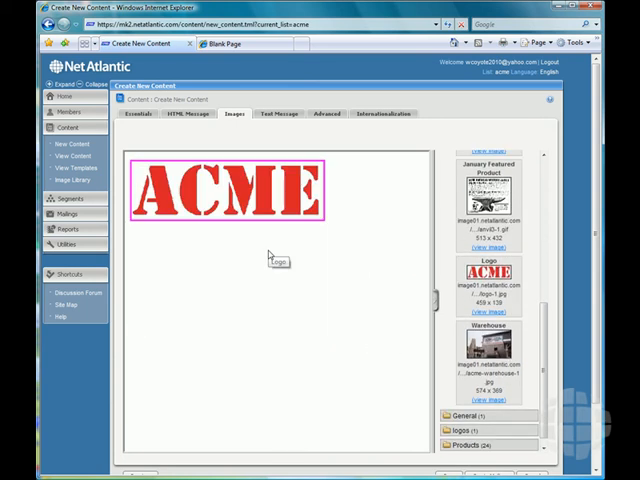
{"action": "mouse_move", "coordinate": [370, 281]}
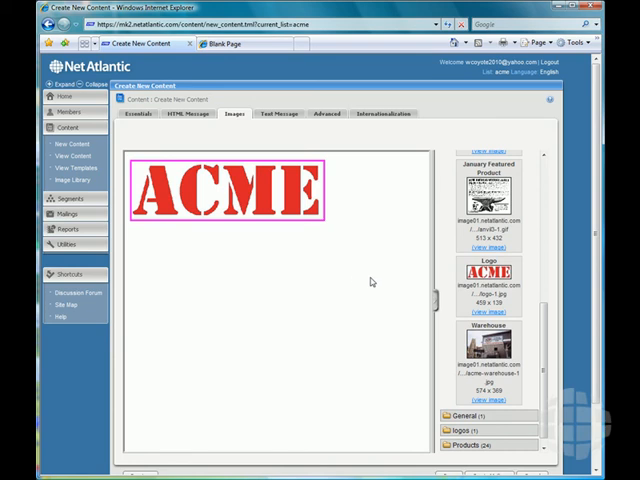